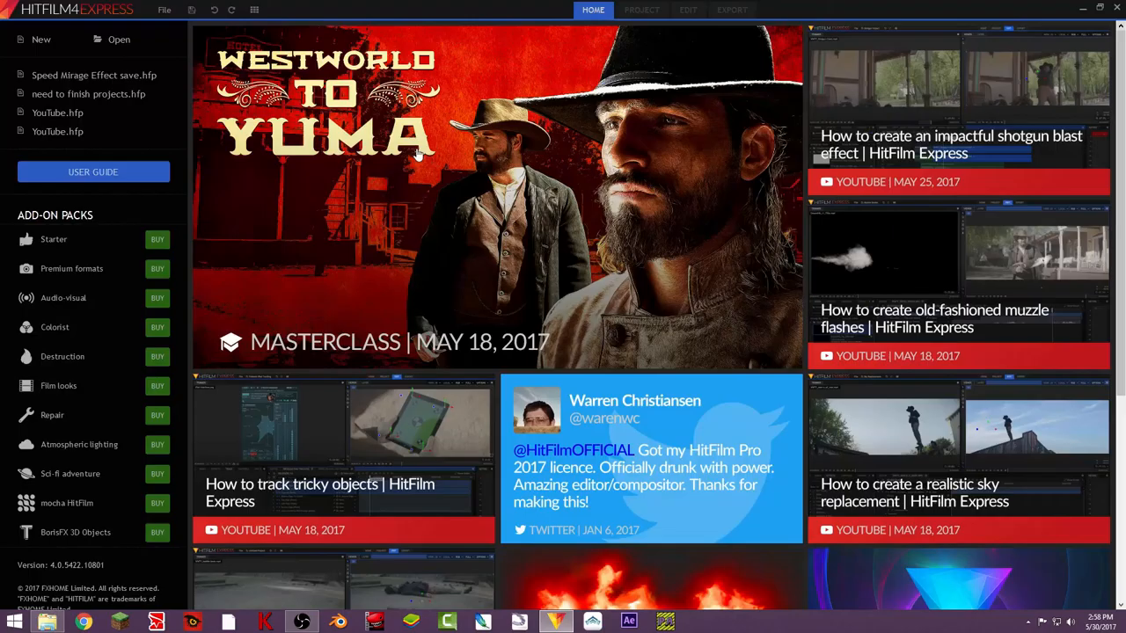
- Create a new project with 1920×1080 resolution at 23.976 fps
left_click(641, 10)
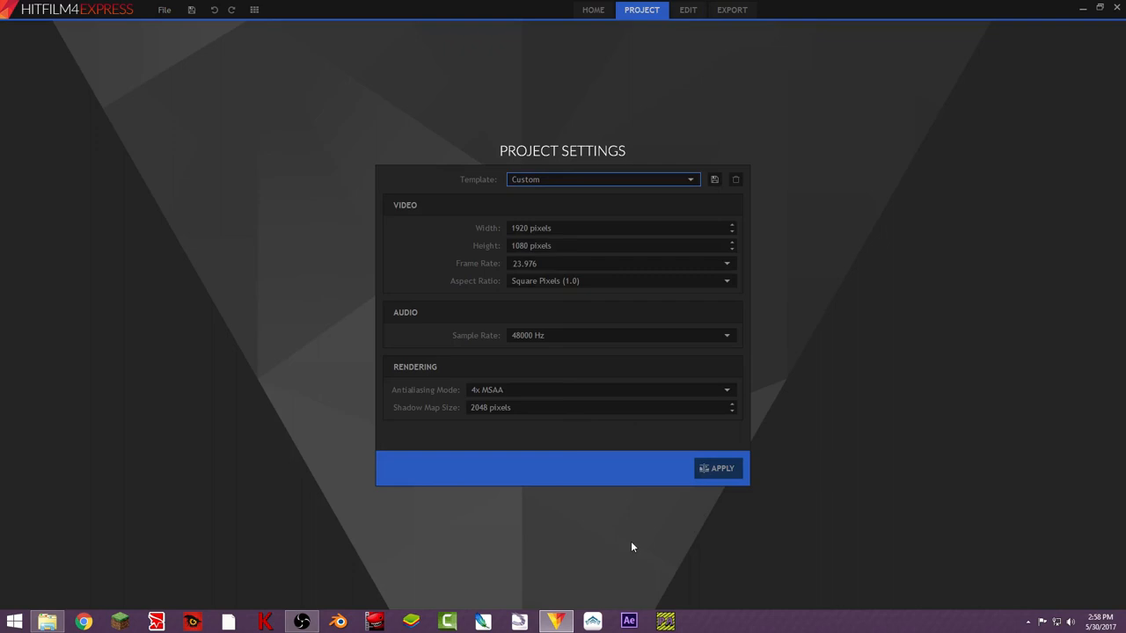
- Accept the project settings and import MVI_5416.MOV as a composite shot
left_click(718, 468)
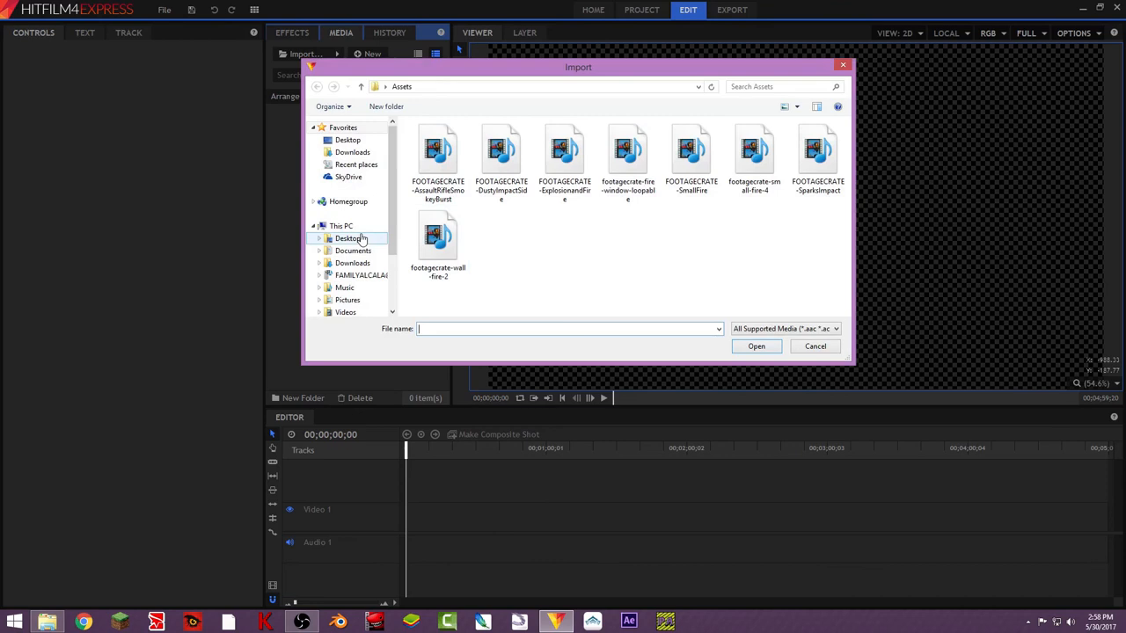
left_click(756, 346)
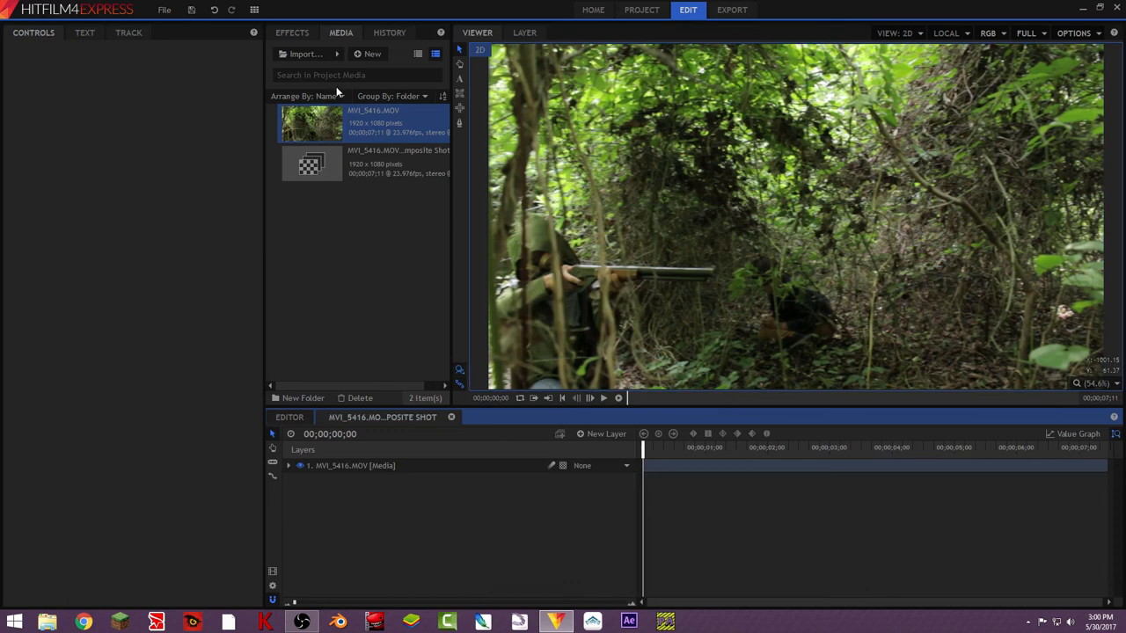
- Import the FootageCrate smoky burst and two impact clips from the Assets folder
left_click(303, 53)
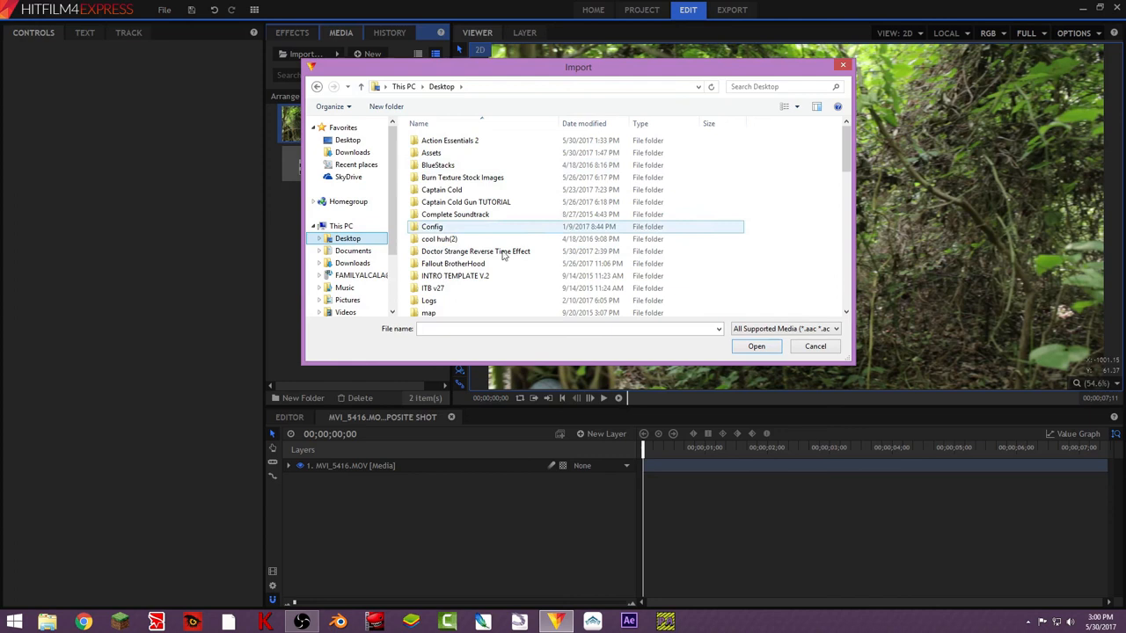
left_click(756, 346)
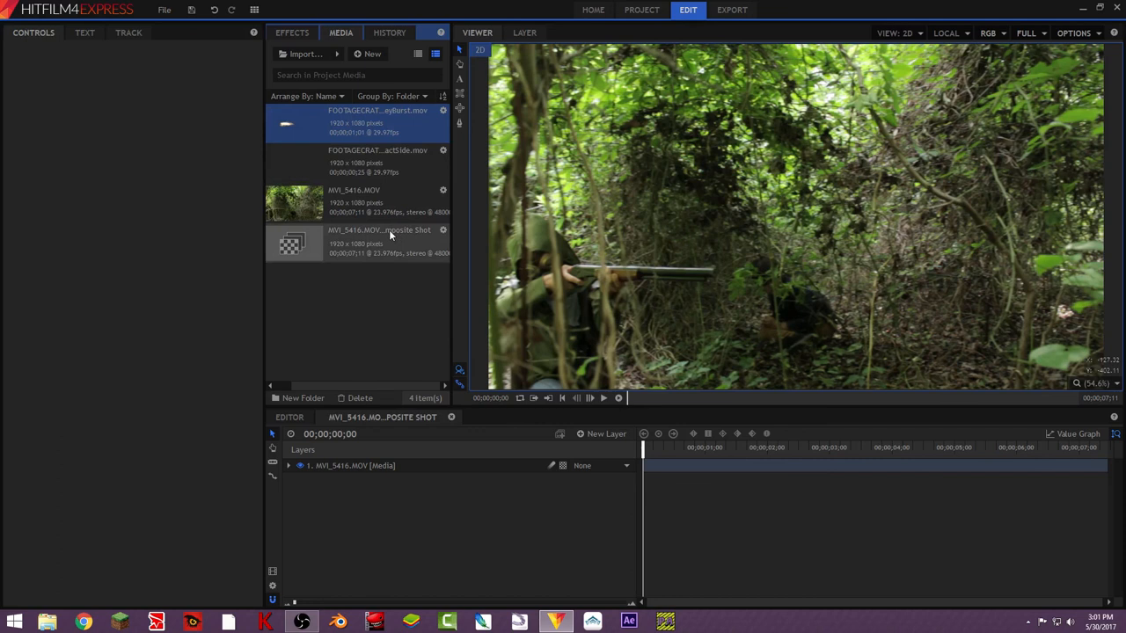
left_click(303, 53)
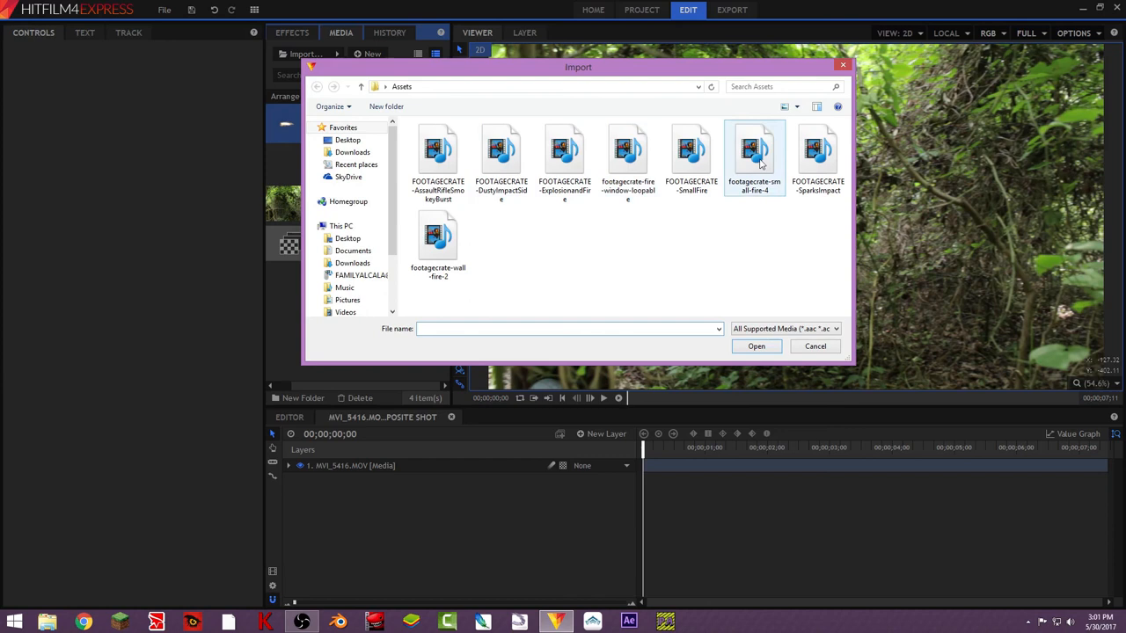
left_click(814, 346)
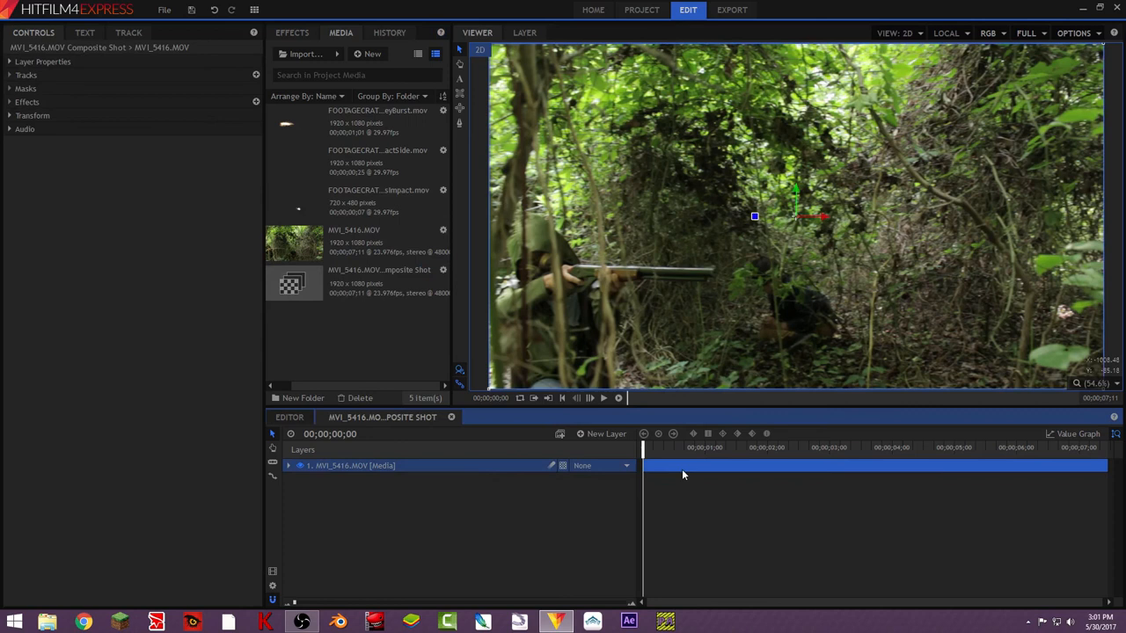
- Cue the playhead to the firing frame at 00;00;04;06 and open New Layer
left_click(837, 448)
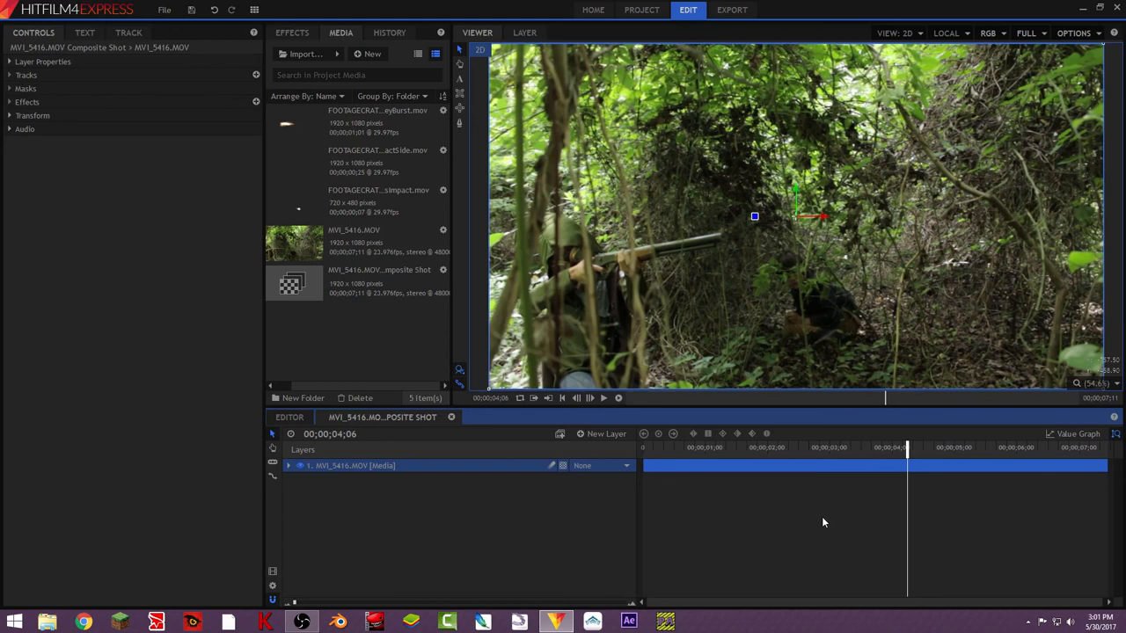
left_click(605, 434)
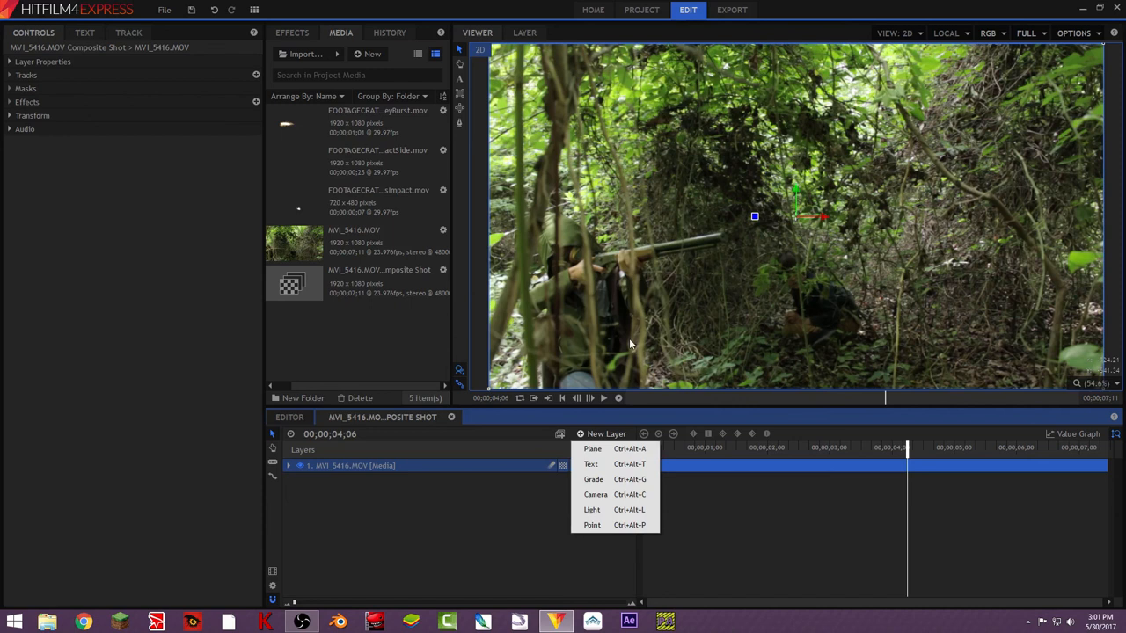
- Add a Point layer and position it on the rifle barrel tip
left_click(592, 525)
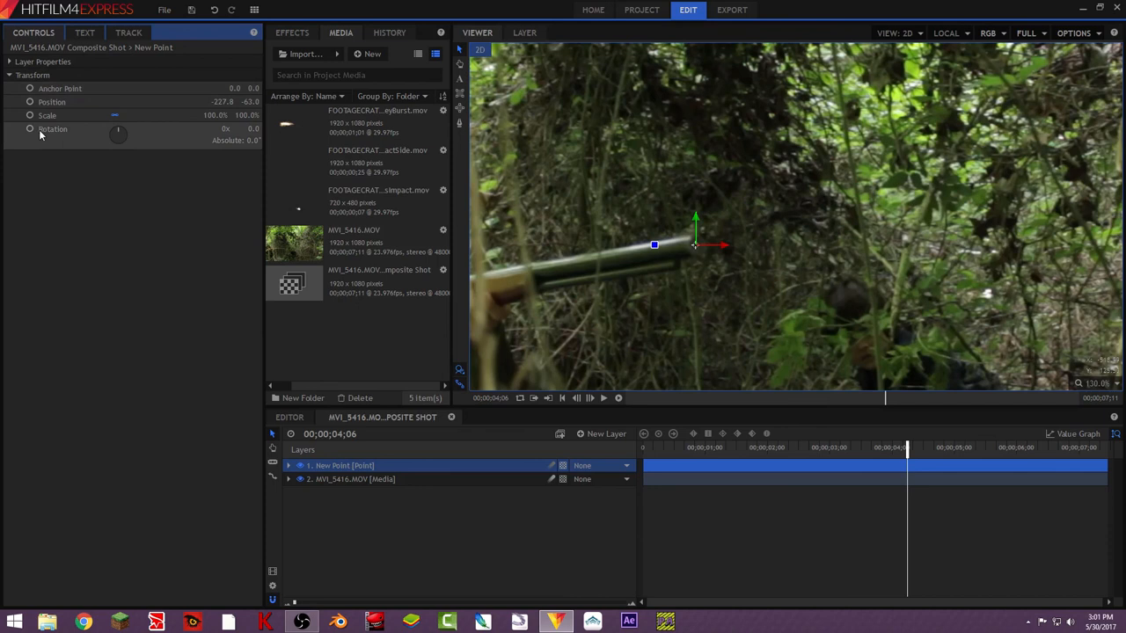
left_click(29, 101)
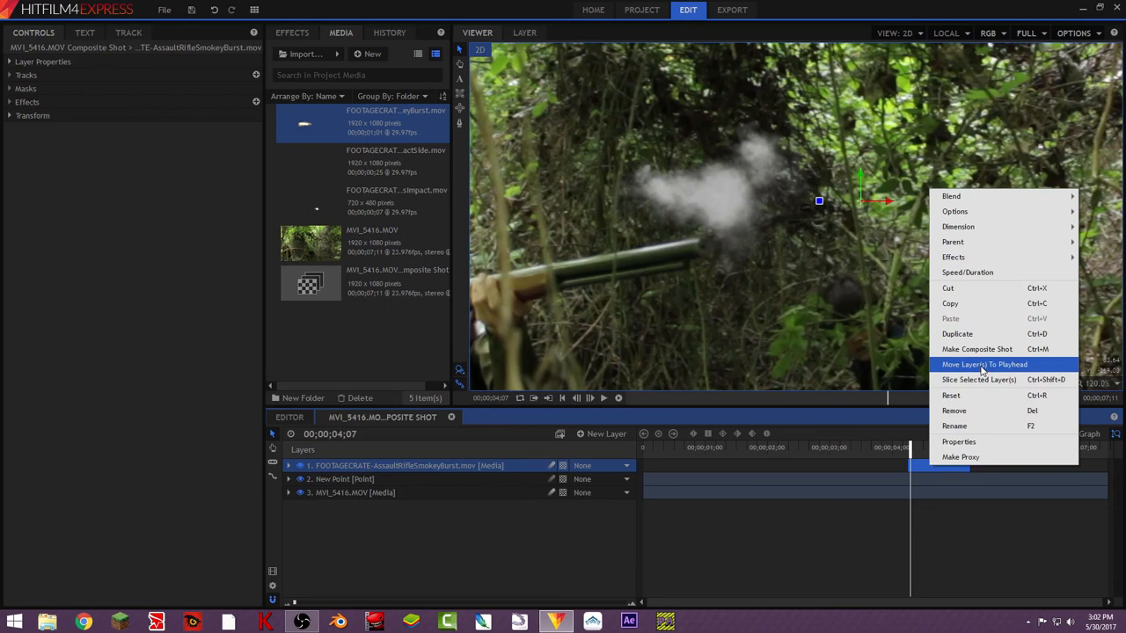
- Move the AssaultRifleSmokeyBurst layer so it starts at the playhead
left_click(983, 364)
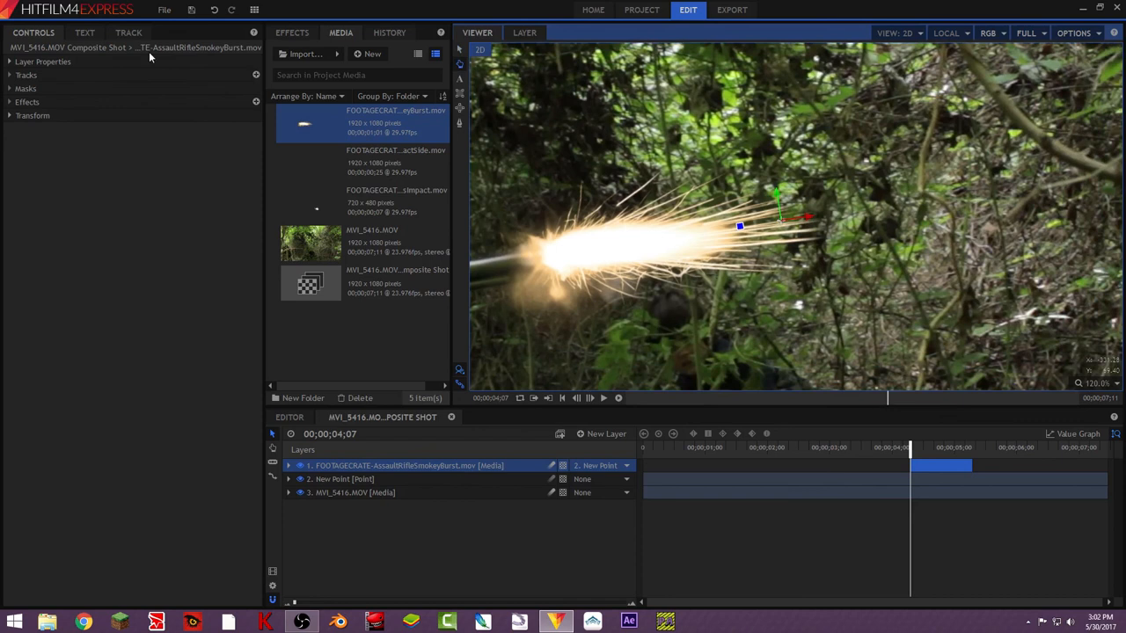
- Scale the SmokeyBurst layer to 34% and rotate it -8.2 at the muzzle
left_click(10, 116)
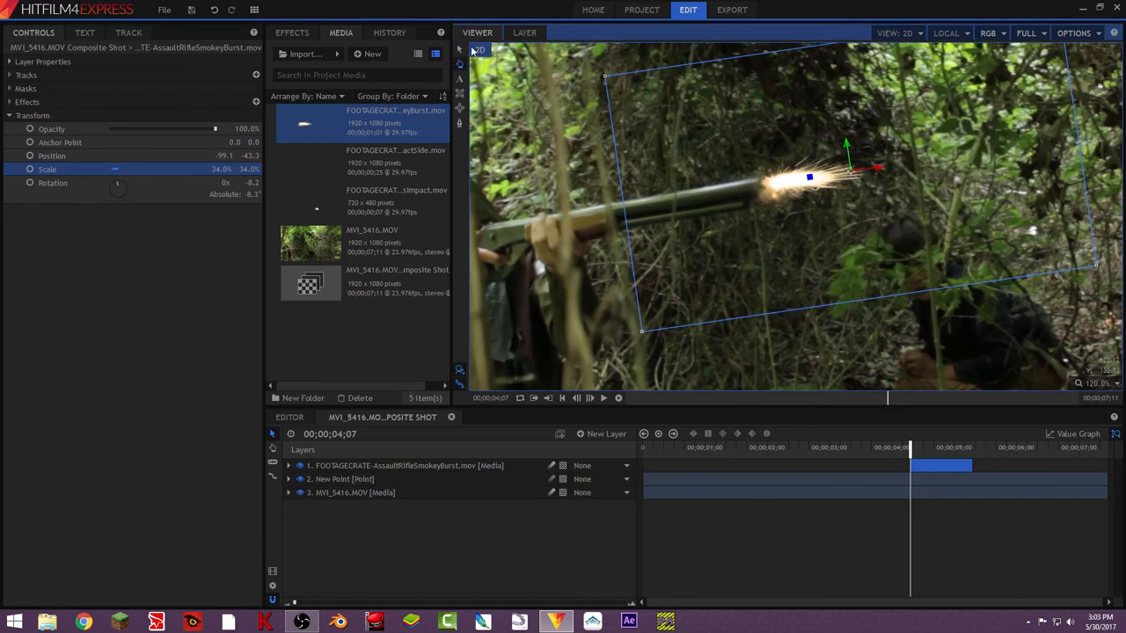
left_click(396, 161)
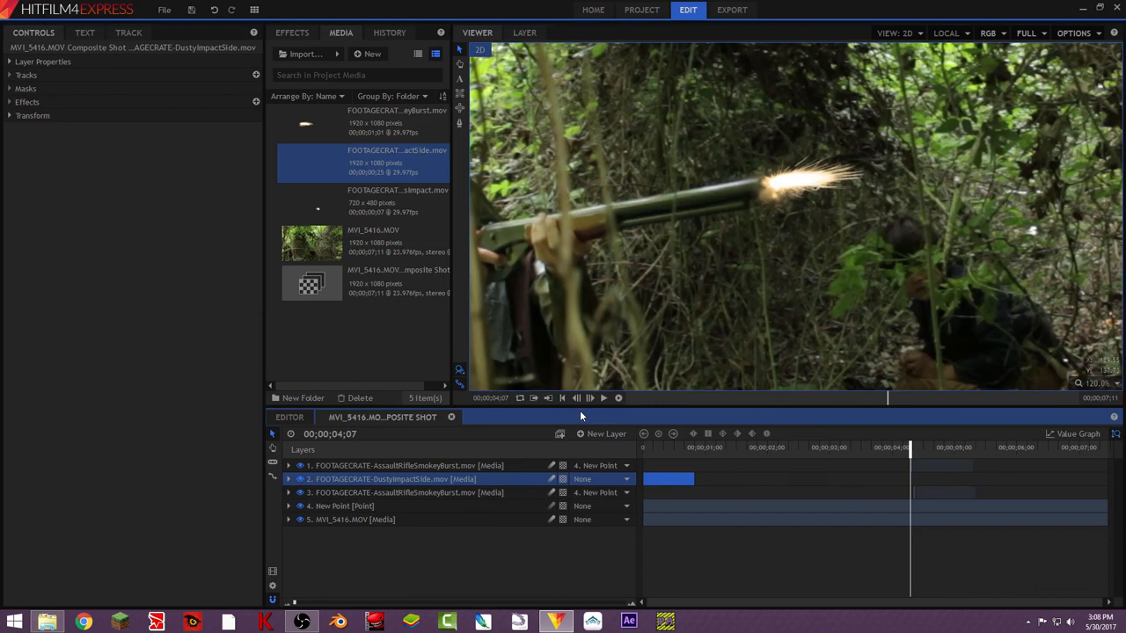
mouse_move(532, 442)
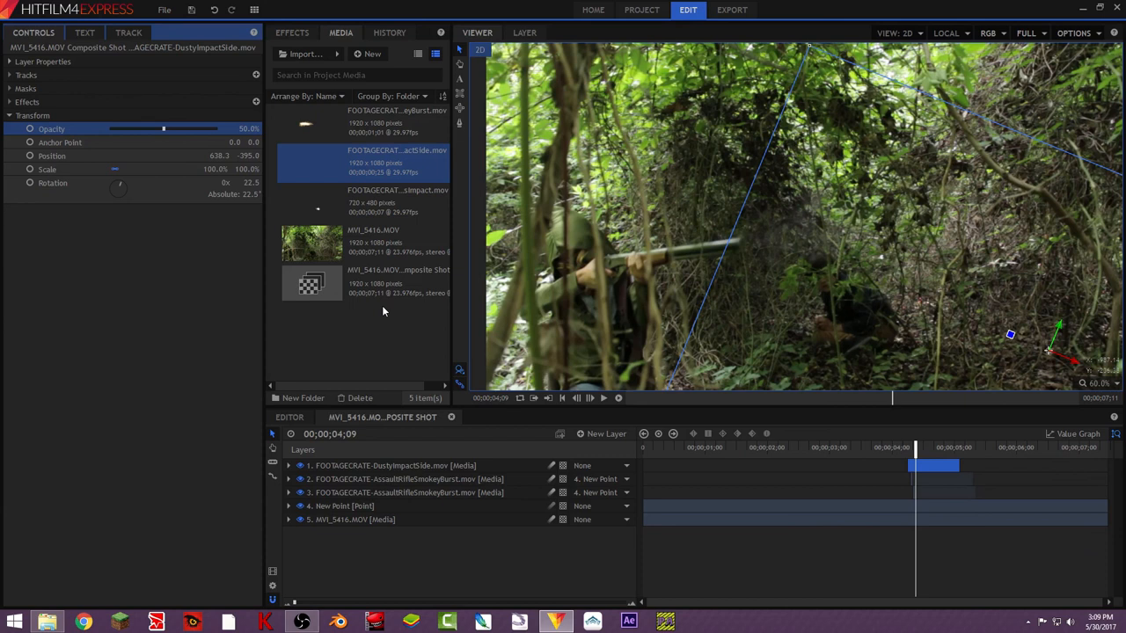
- Set DustyImpactSide opacity to 50% and keyframe a lower value later
left_click(589, 397)
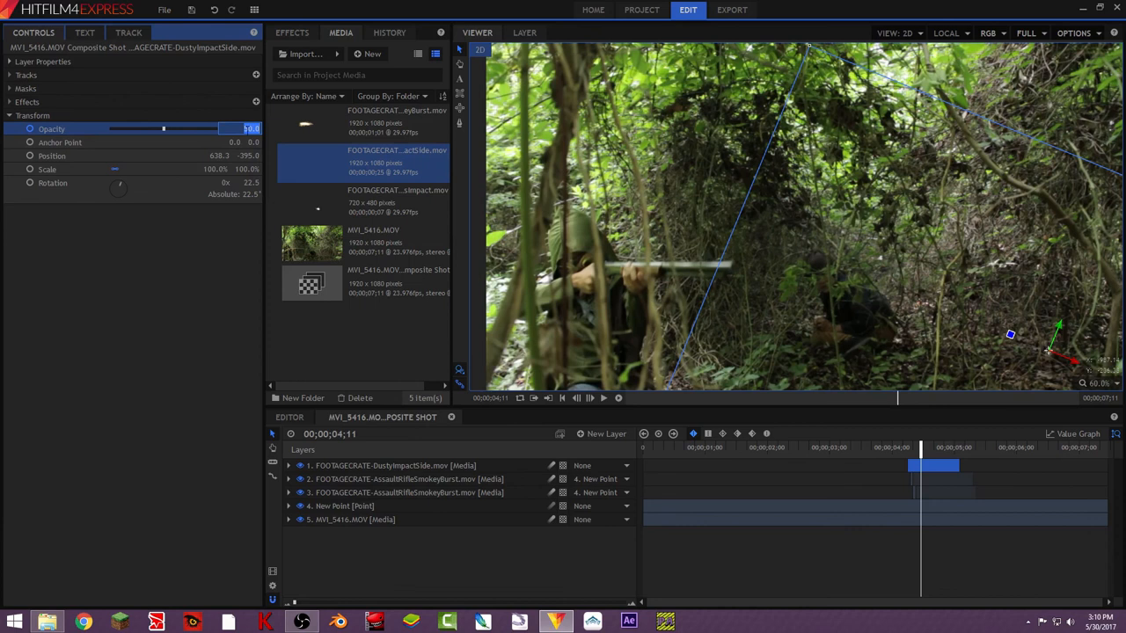
left_click(409, 492)
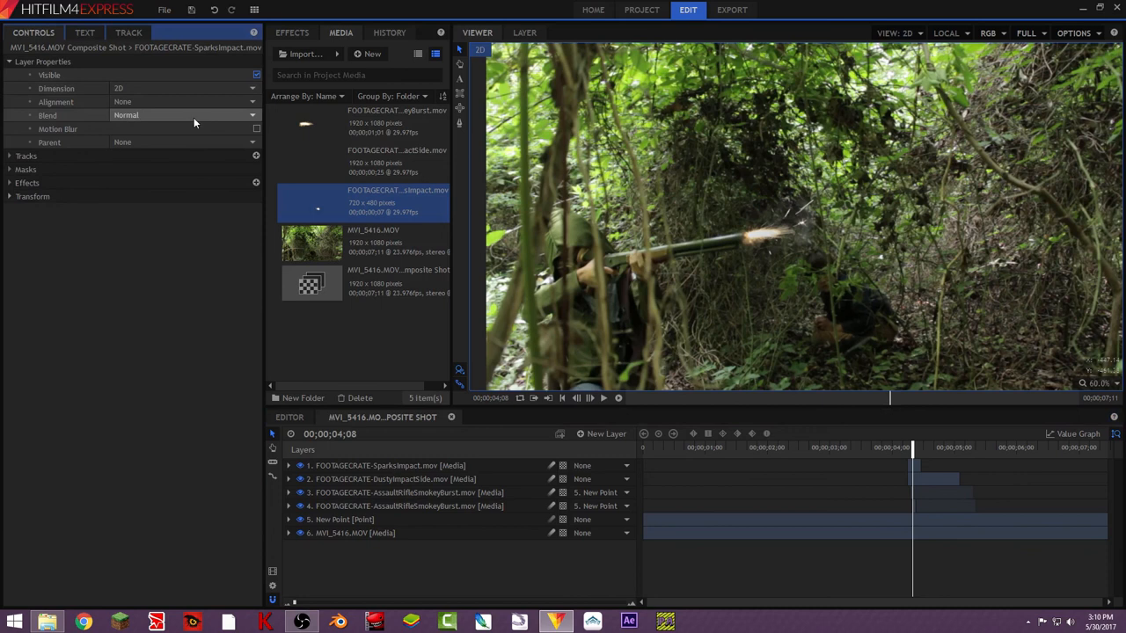
- Set the SparksImpact layer's blend mode to Screen
left_click(184, 116)
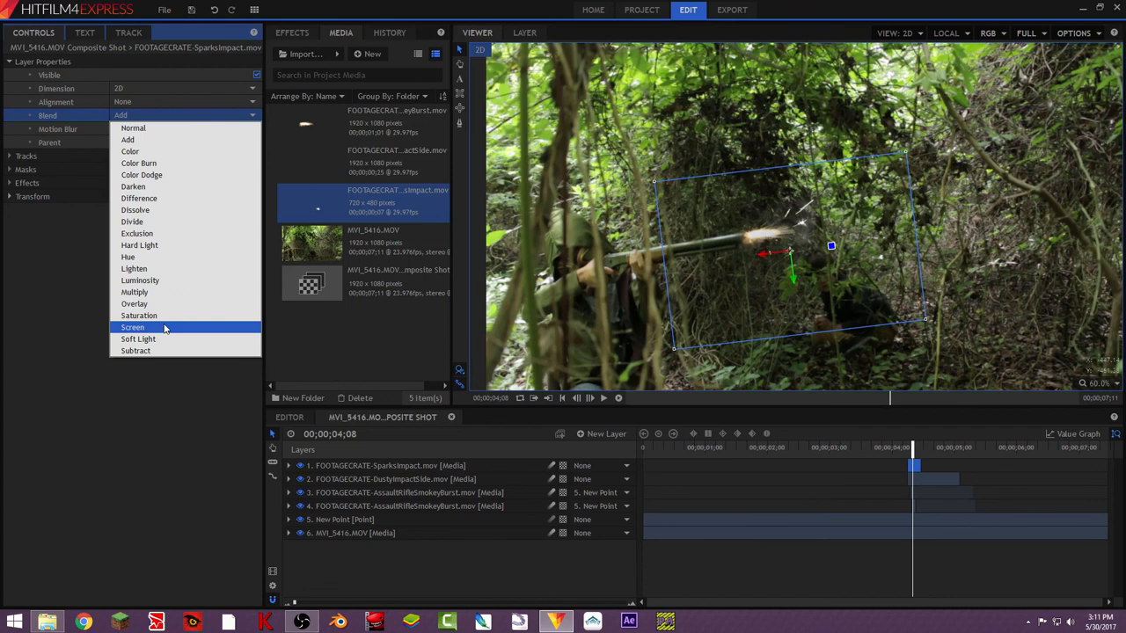
left_click(132, 328)
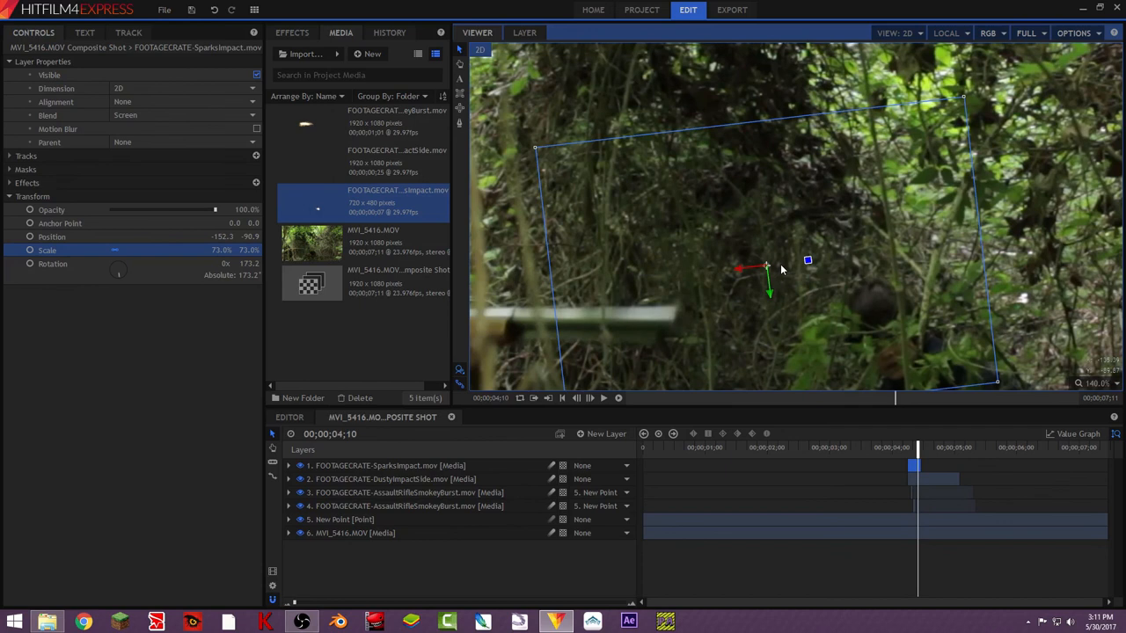
- Scale SparksImpact to 73%, rotate it 173.2, and place it at the barrel tip
left_click(291, 33)
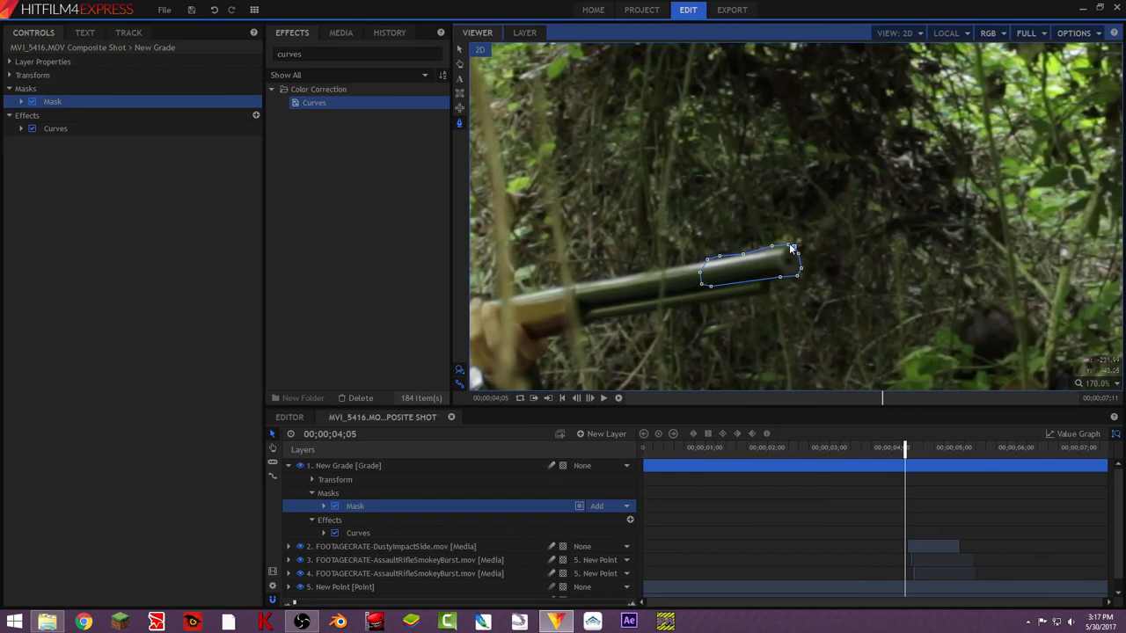
- Refine the barrel-tip mask outline and reveal its shape settings
left_click(55, 129)
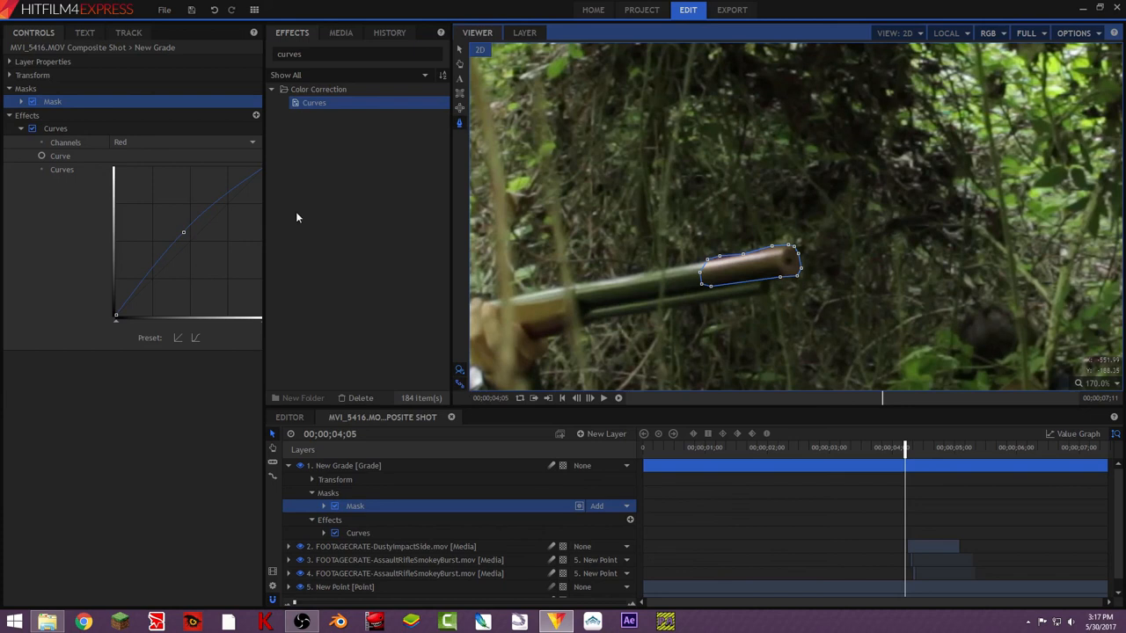
left_click(52, 102)
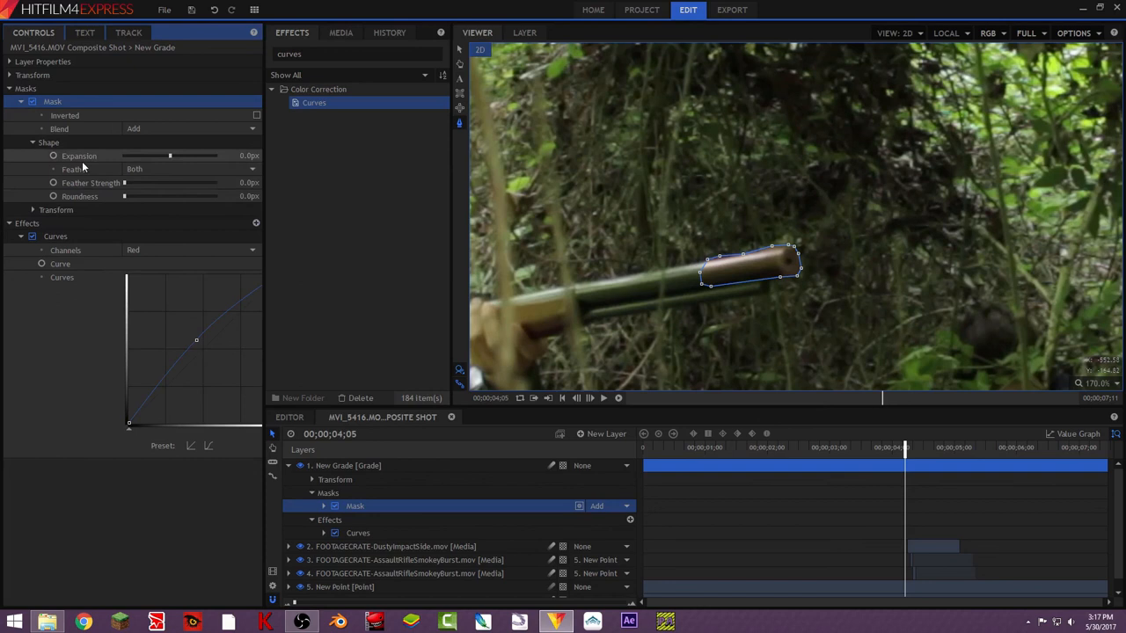